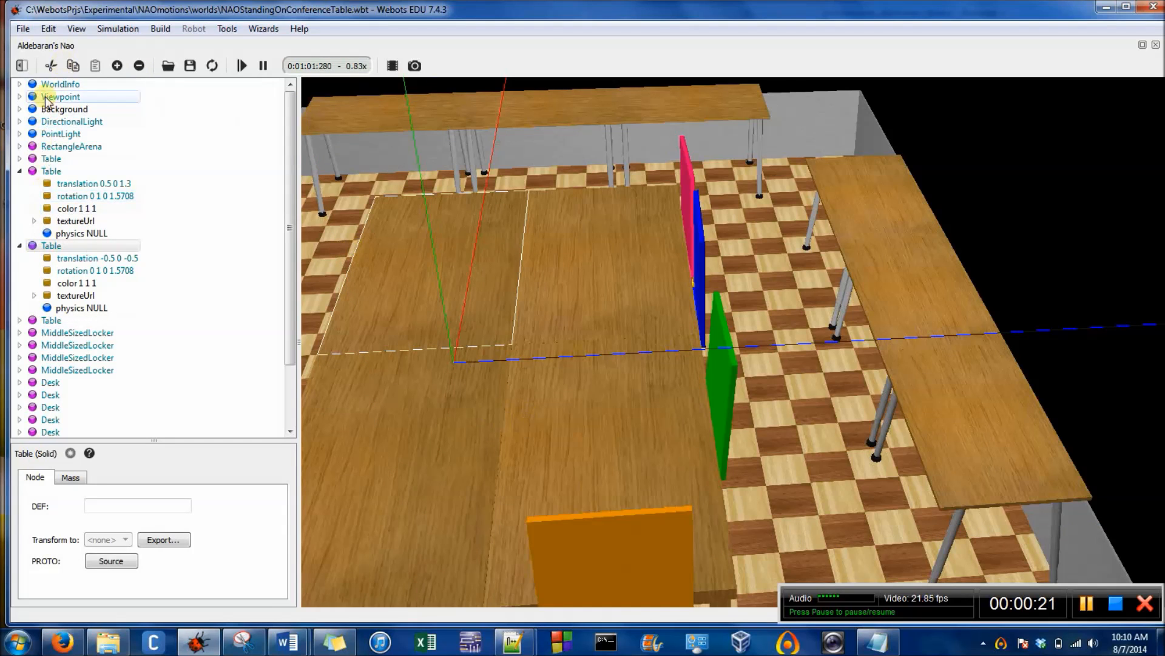
# Insert a Nao (Robot) from PROTO (Webots) > robots > nao after the PointLight node
pyautogui.click(71, 121)
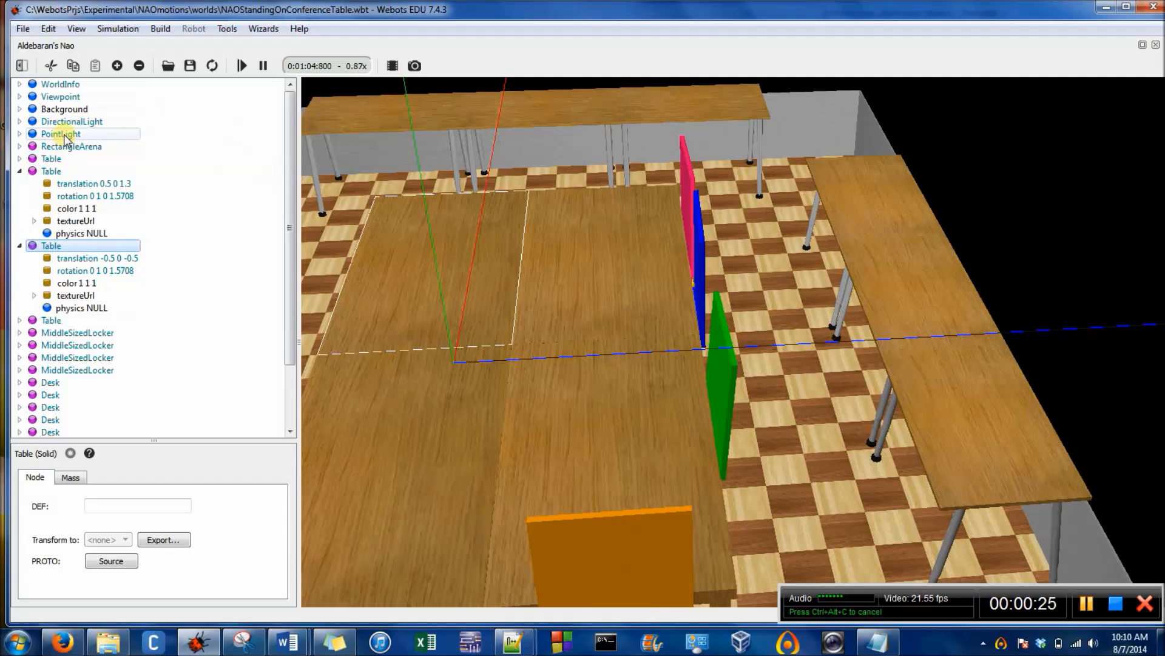
pyautogui.click(61, 133)
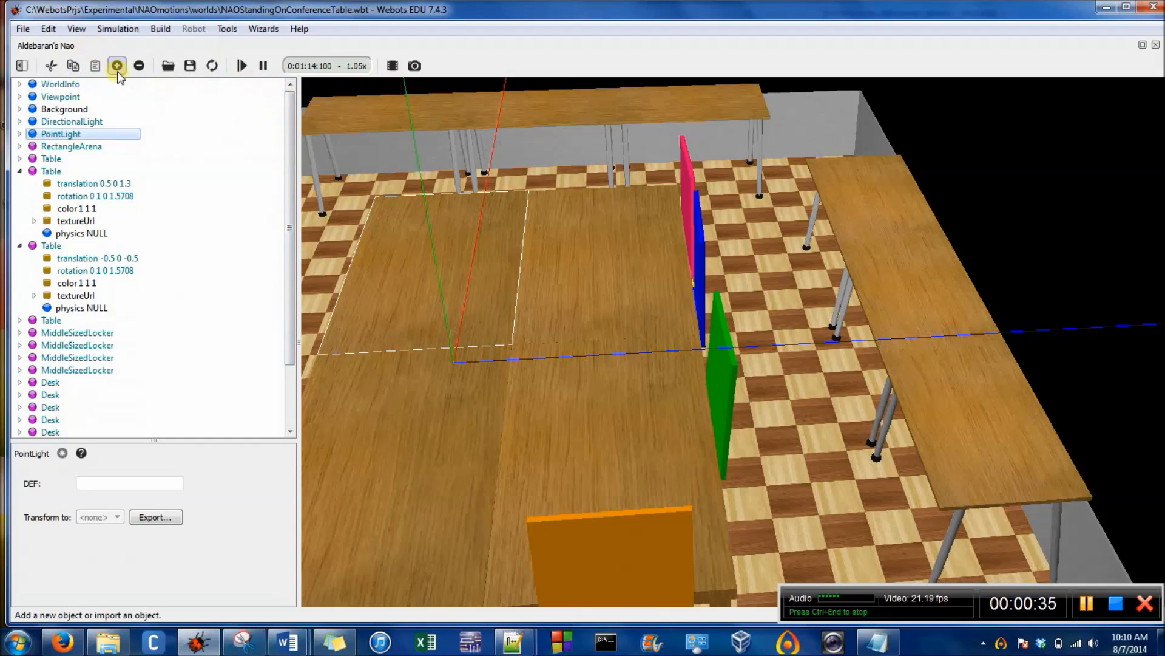
pyautogui.click(116, 66)
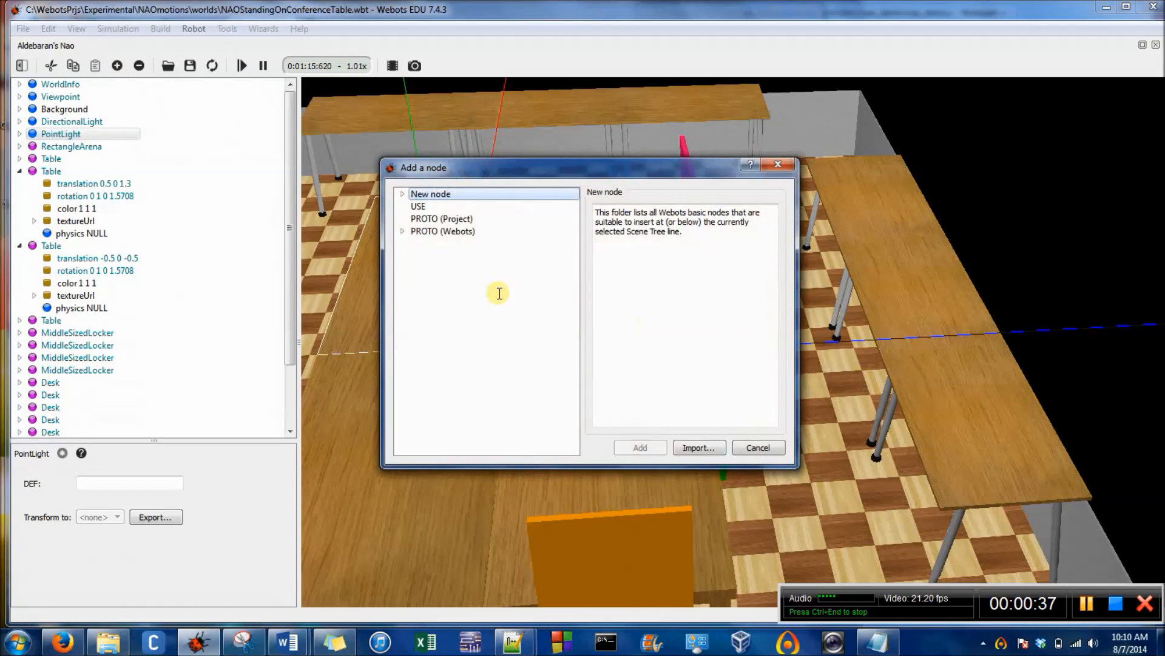
pyautogui.click(402, 230)
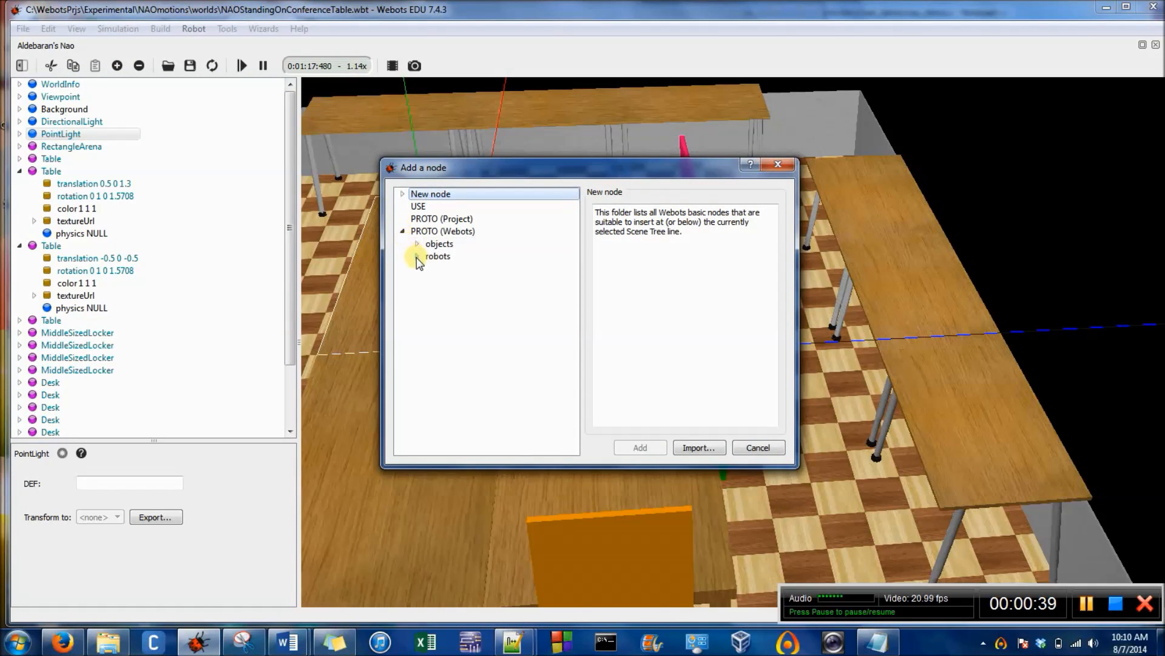
pyautogui.click(418, 256)
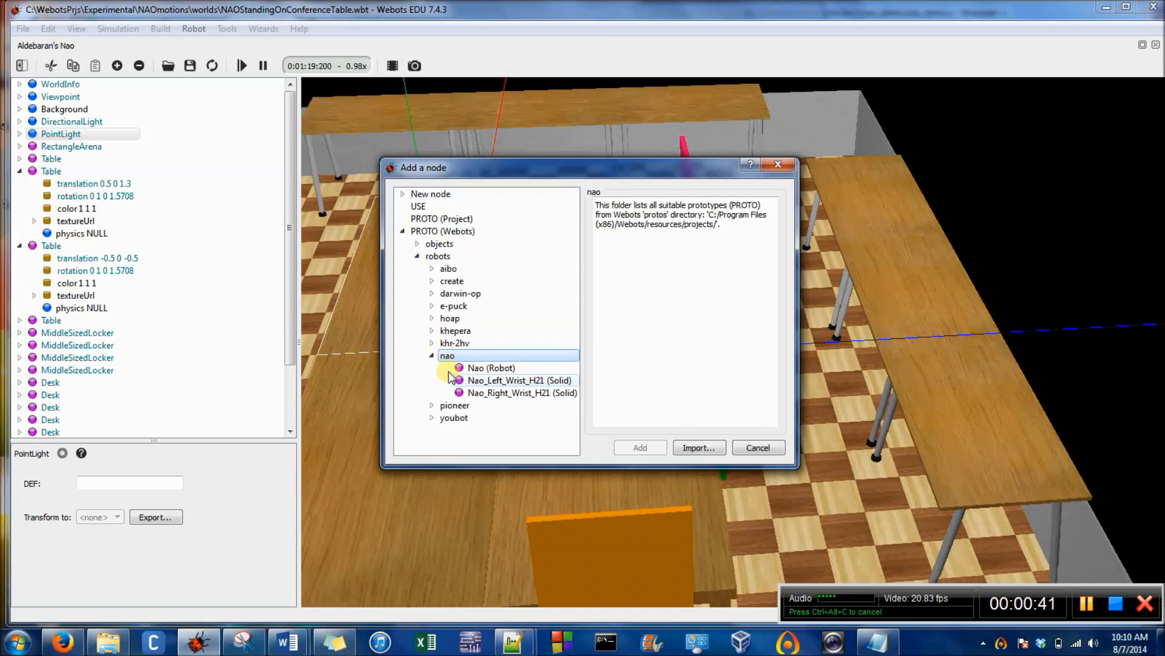
pyautogui.click(757, 446)
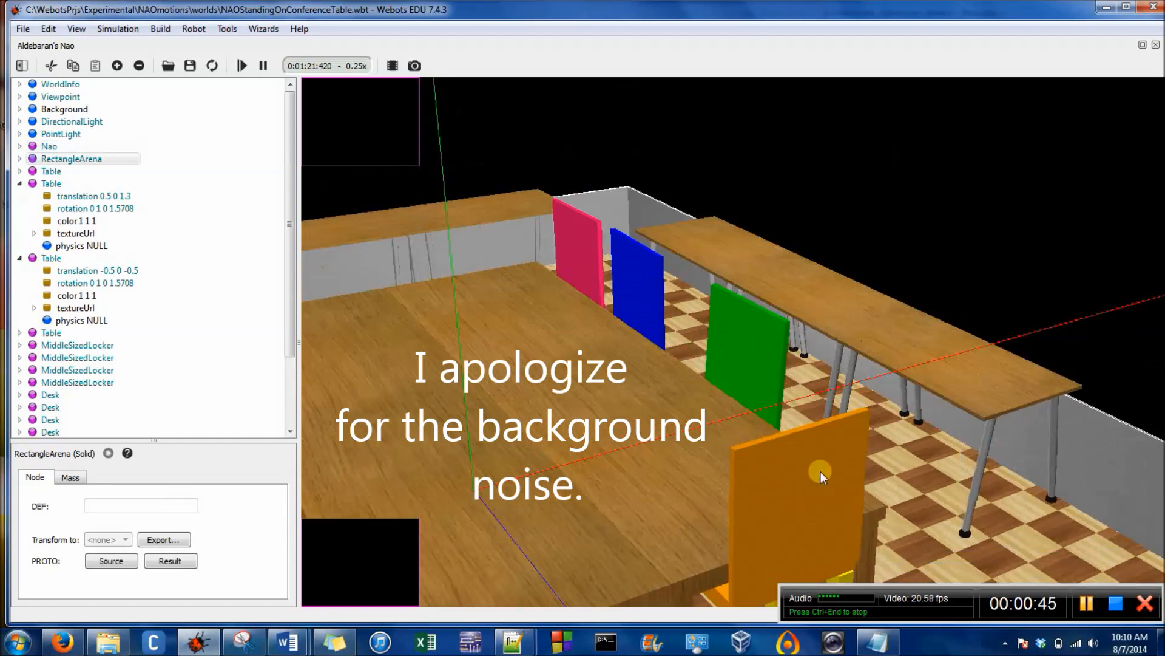
pyautogui.moveTo(822, 476); pyautogui.dragTo(851, 453)
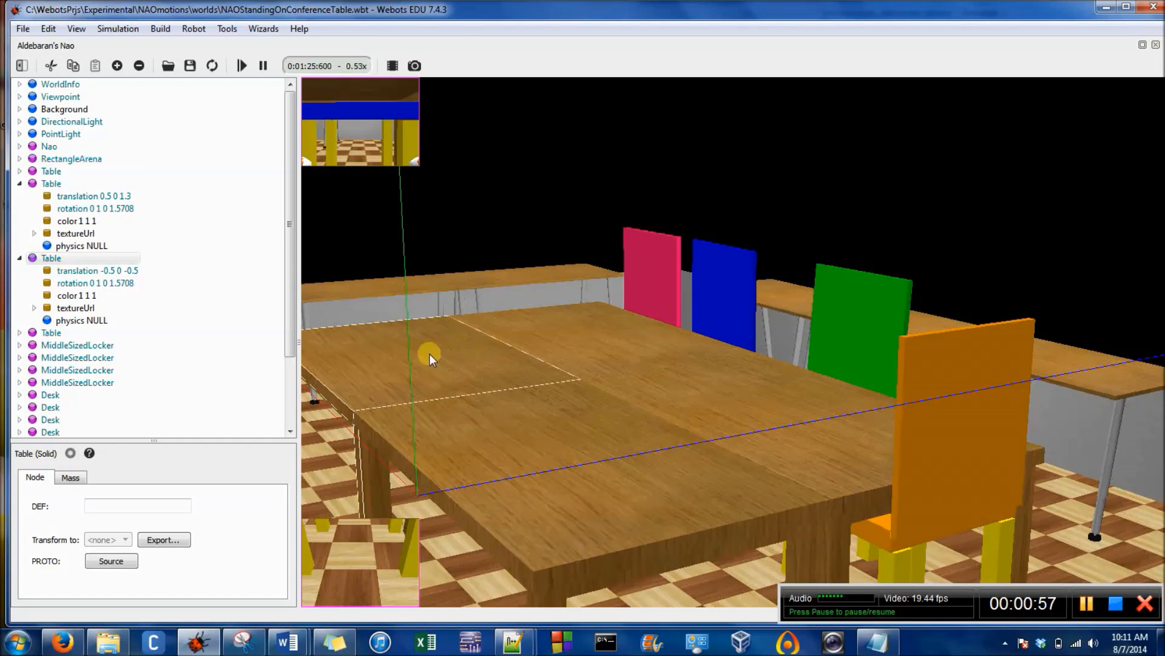
# Set the translation x of the second and third Table nodes to 3
pyautogui.click(97, 269)
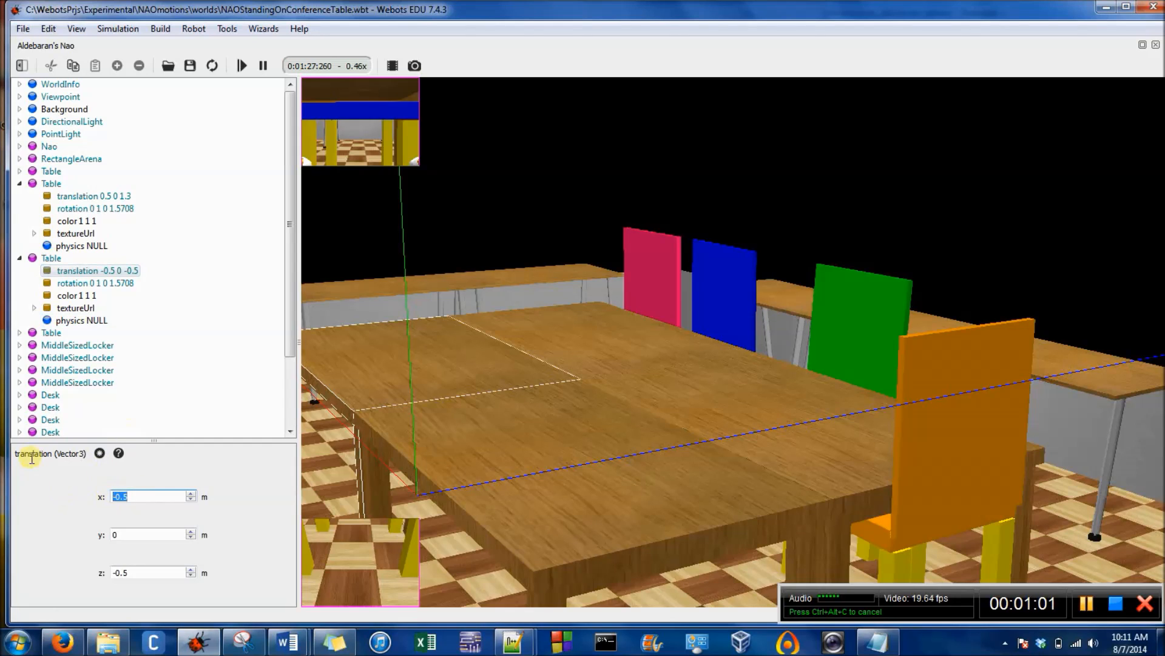
pyautogui.write('3')
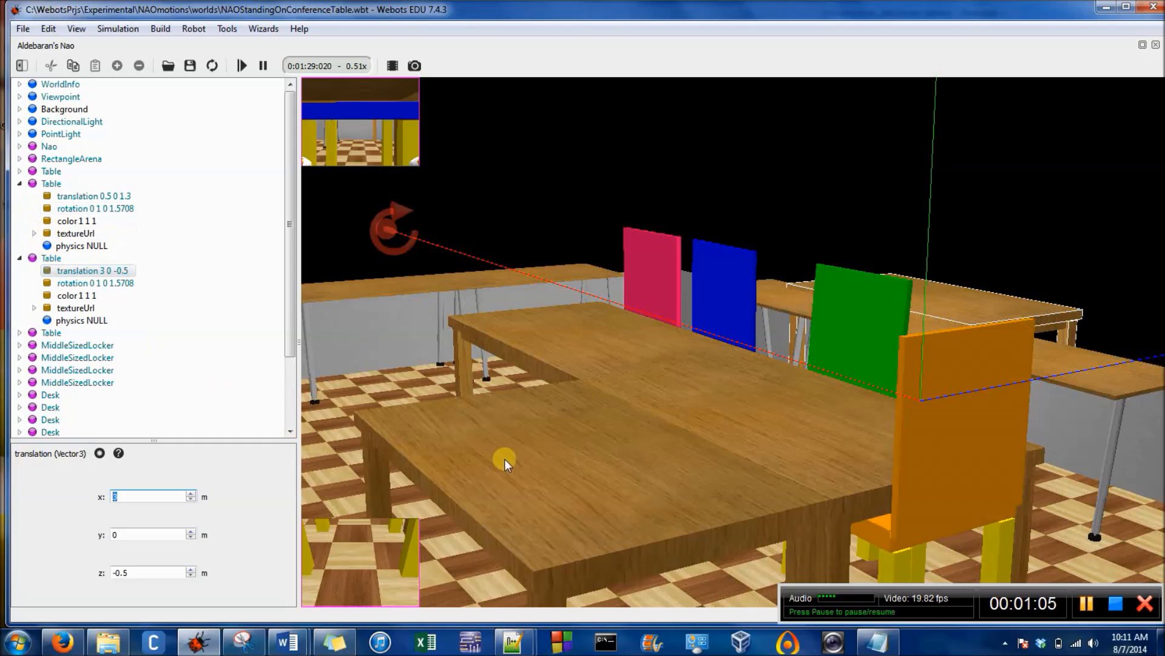
pyautogui.click(53, 333)
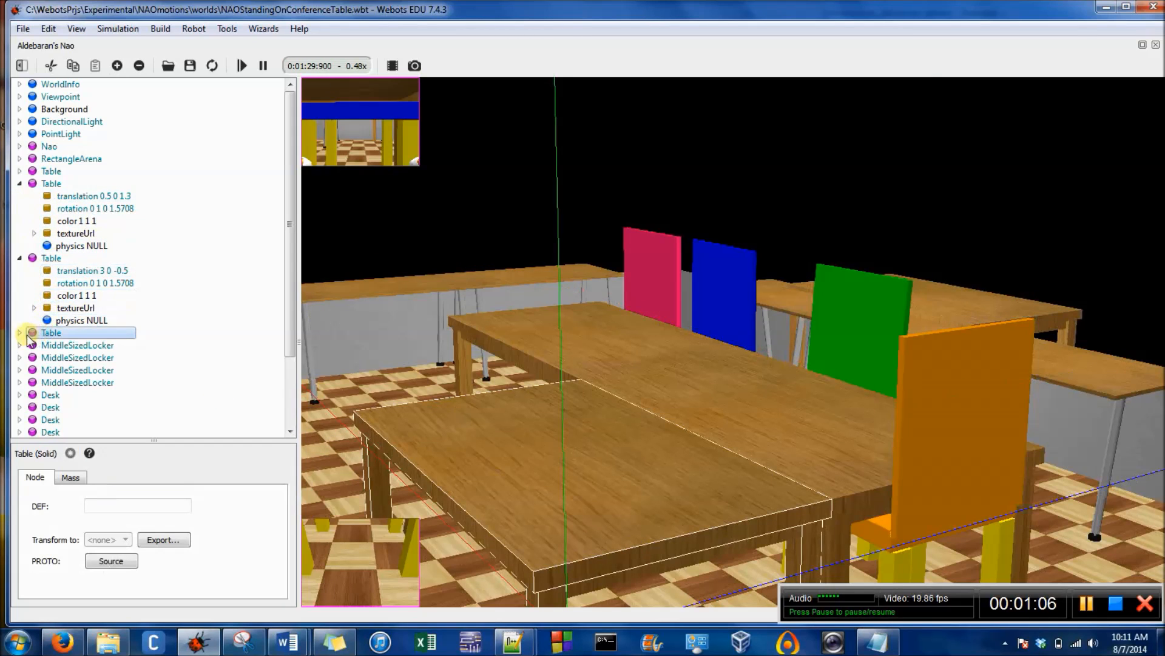
pyautogui.click(95, 344)
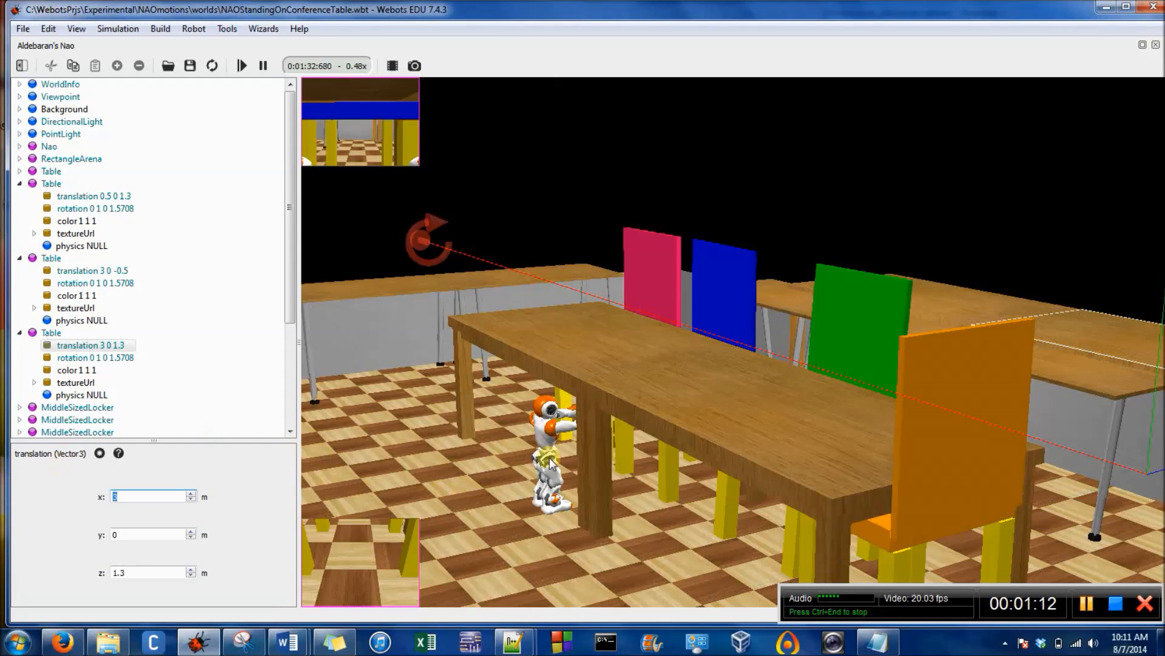
pyautogui.click(71, 158)
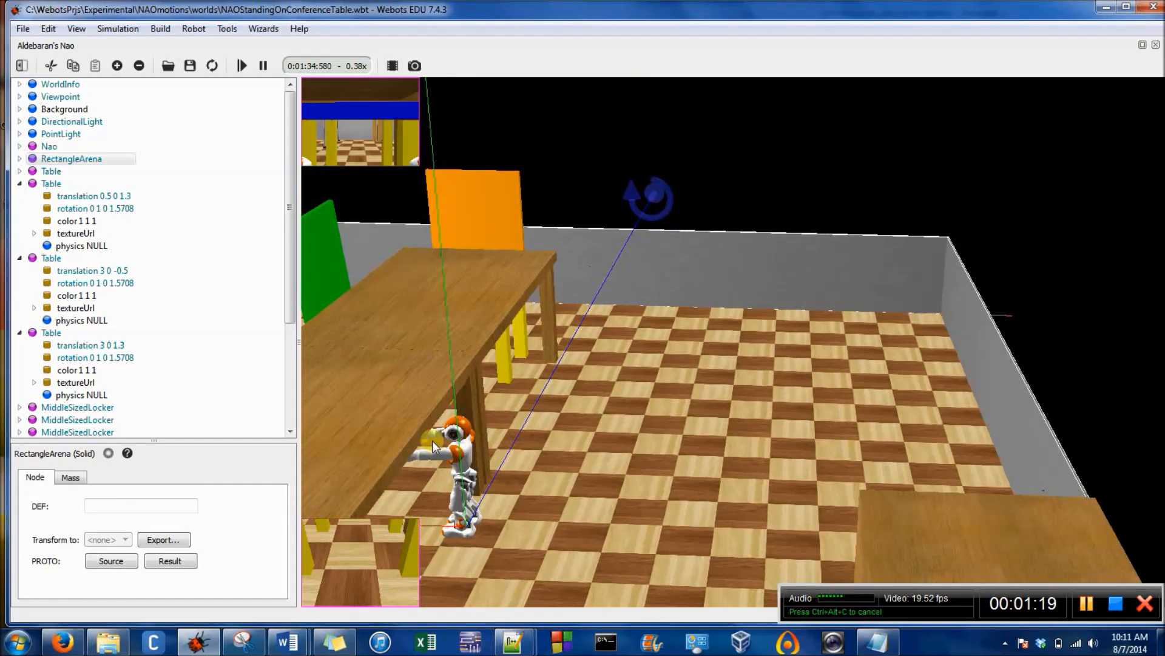
# Select the Nao robot and lift it with its move handle before deleting it
pyautogui.click(48, 147)
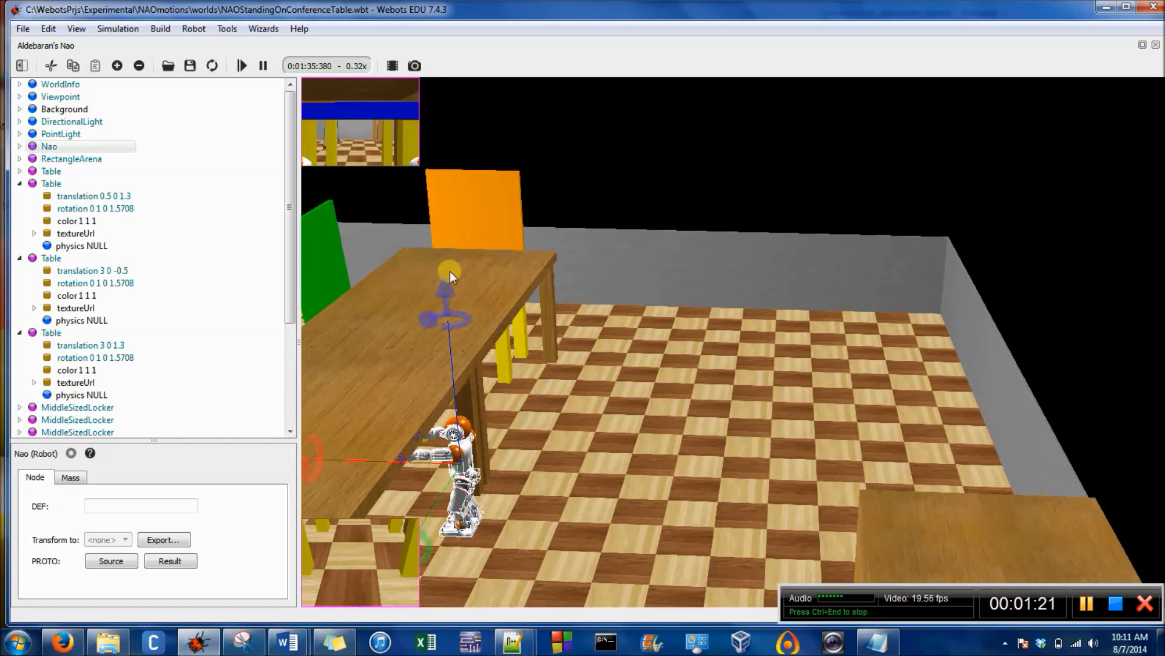
pyautogui.moveTo(445, 283); pyautogui.dragTo(461, 133)
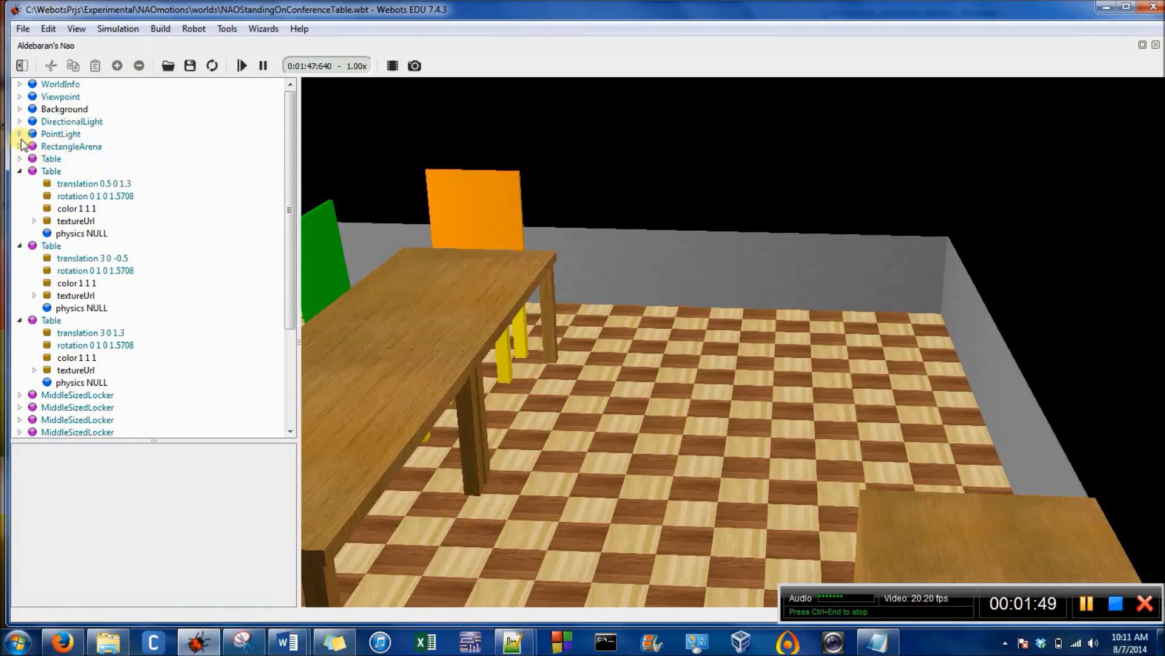
# Re-add a Nao (Robot) prototype after PointLight, cancelling the Import file browser
pyautogui.click(61, 134)
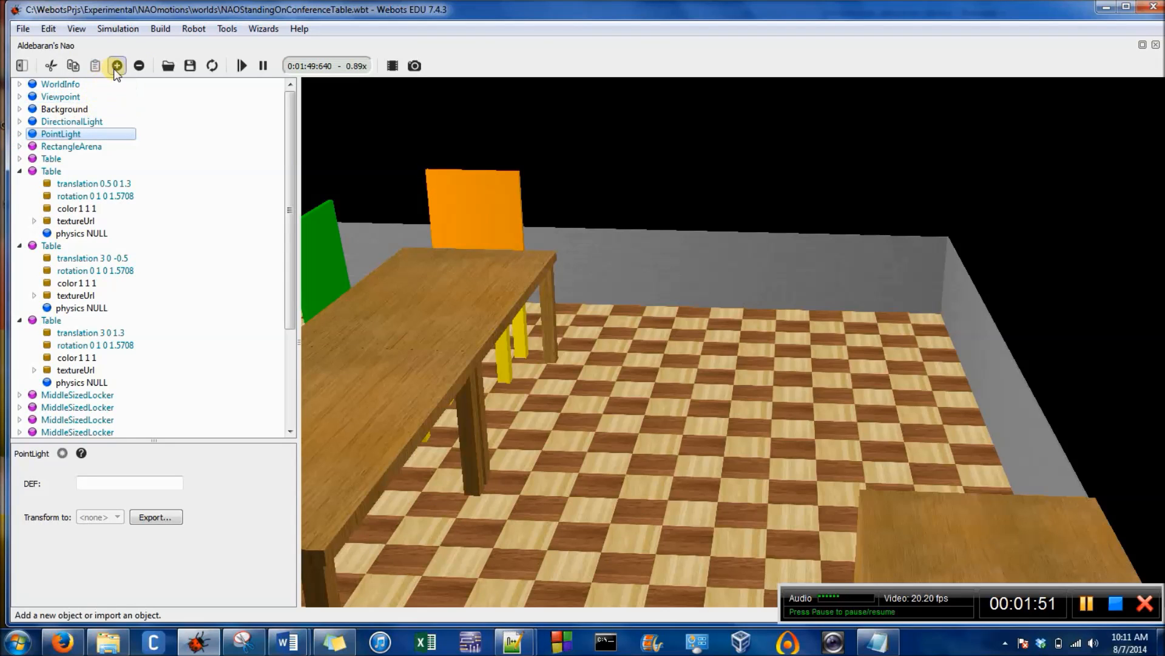
pyautogui.click(116, 66)
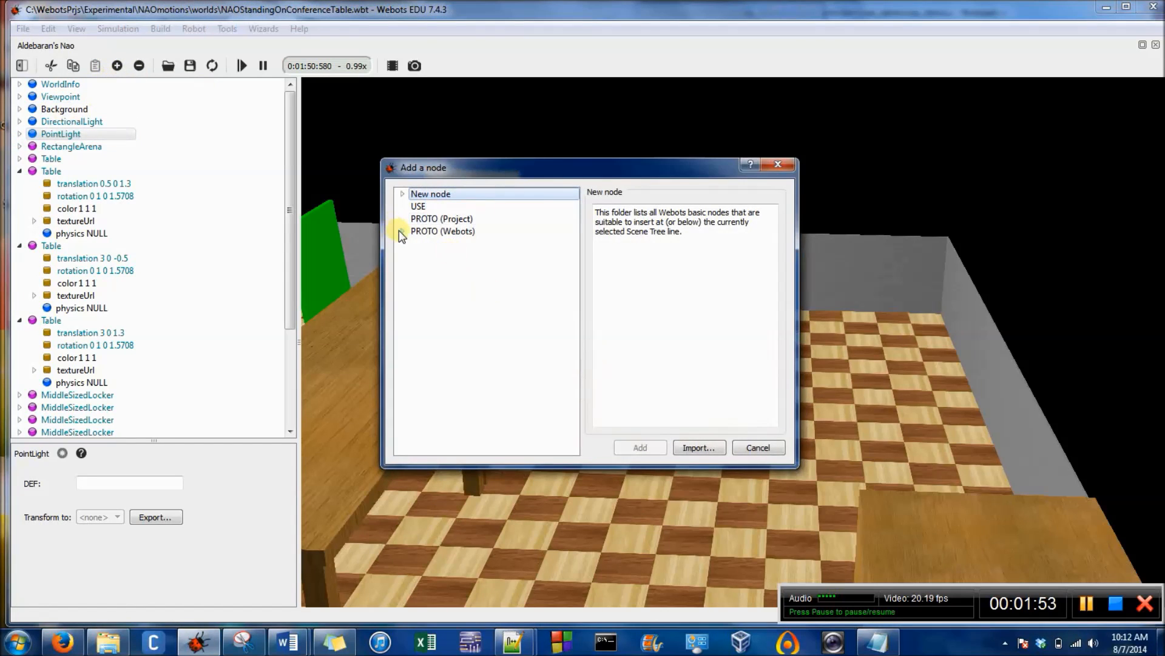
pyautogui.click(402, 231)
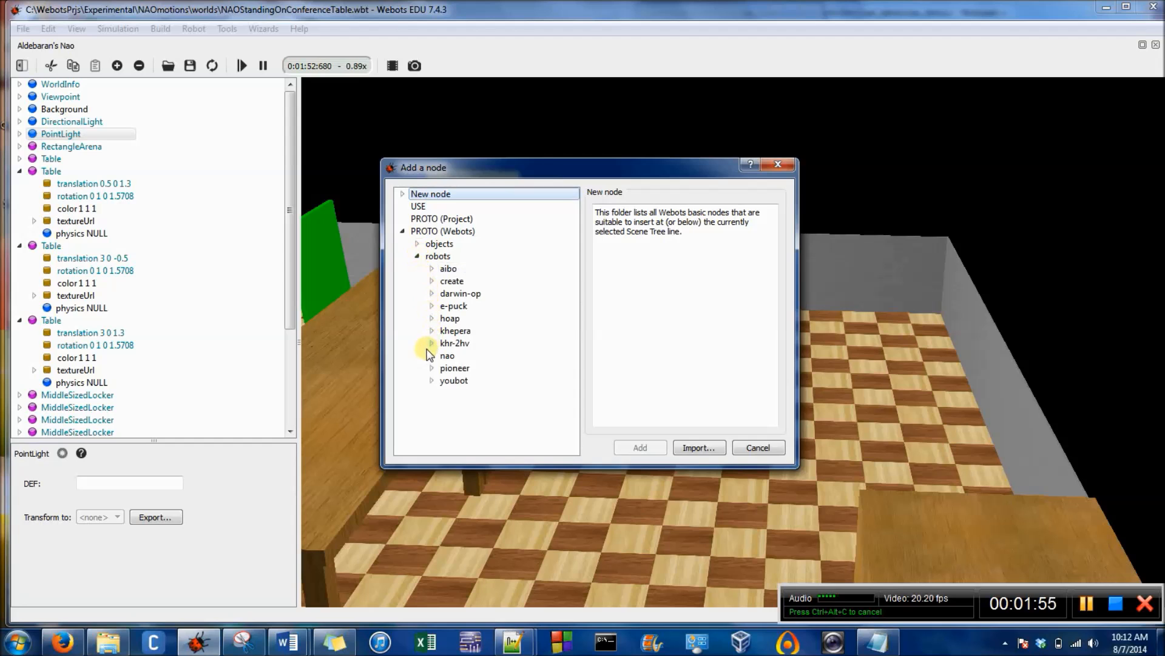
pyautogui.click(431, 356)
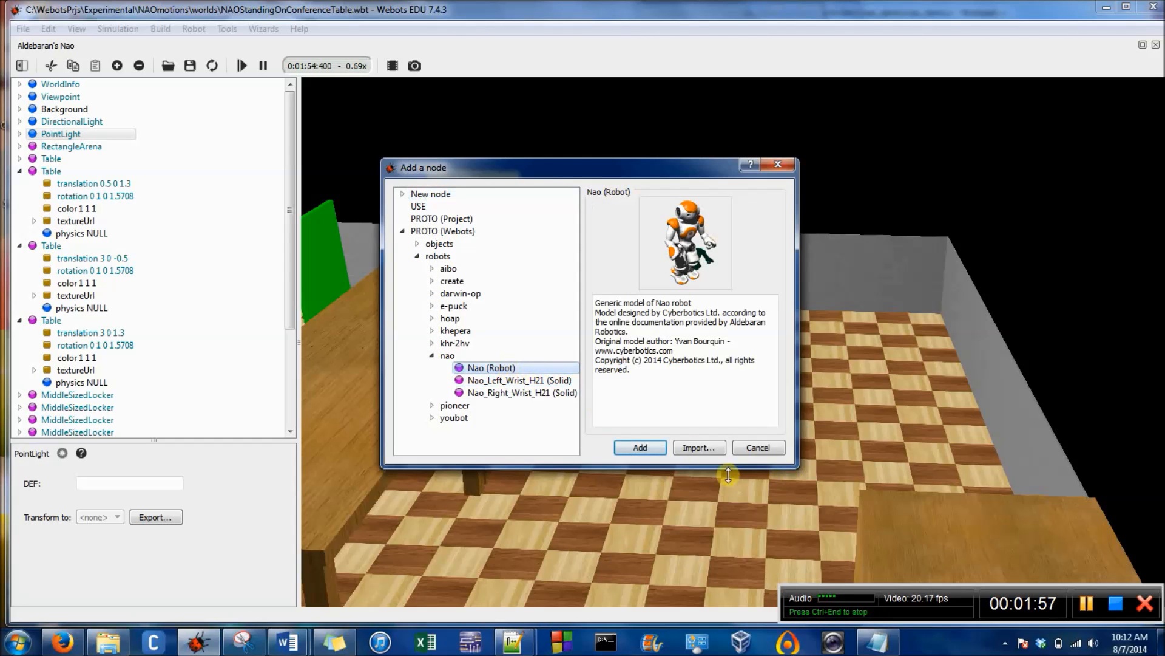
pyautogui.click(697, 447)
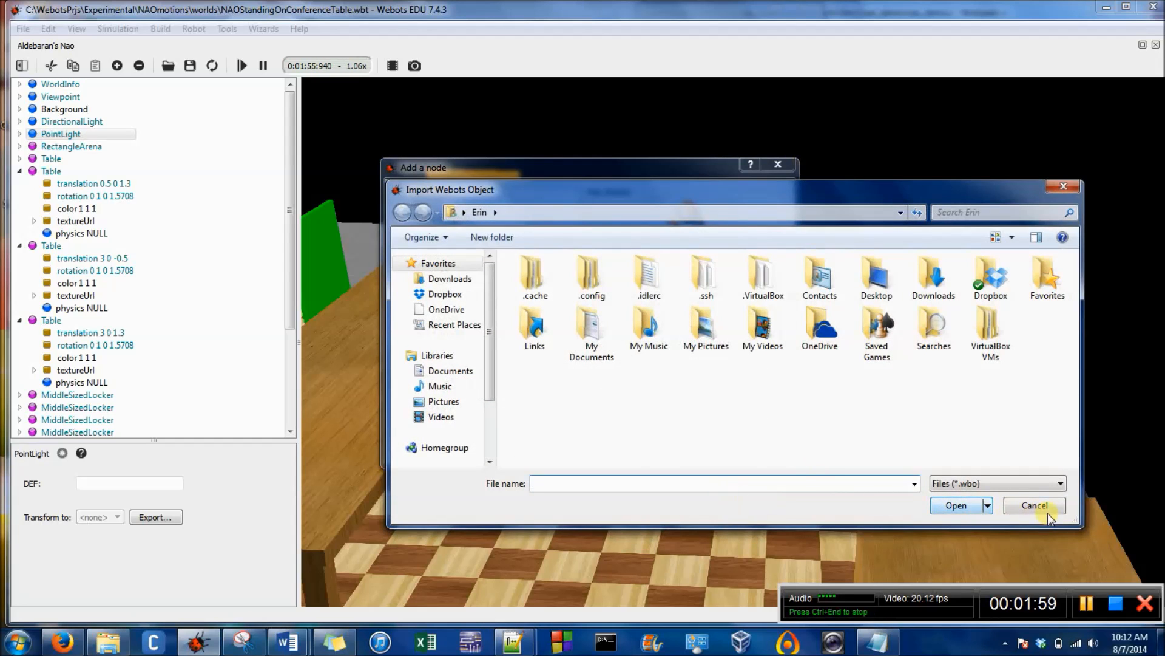
pyautogui.click(1034, 510)
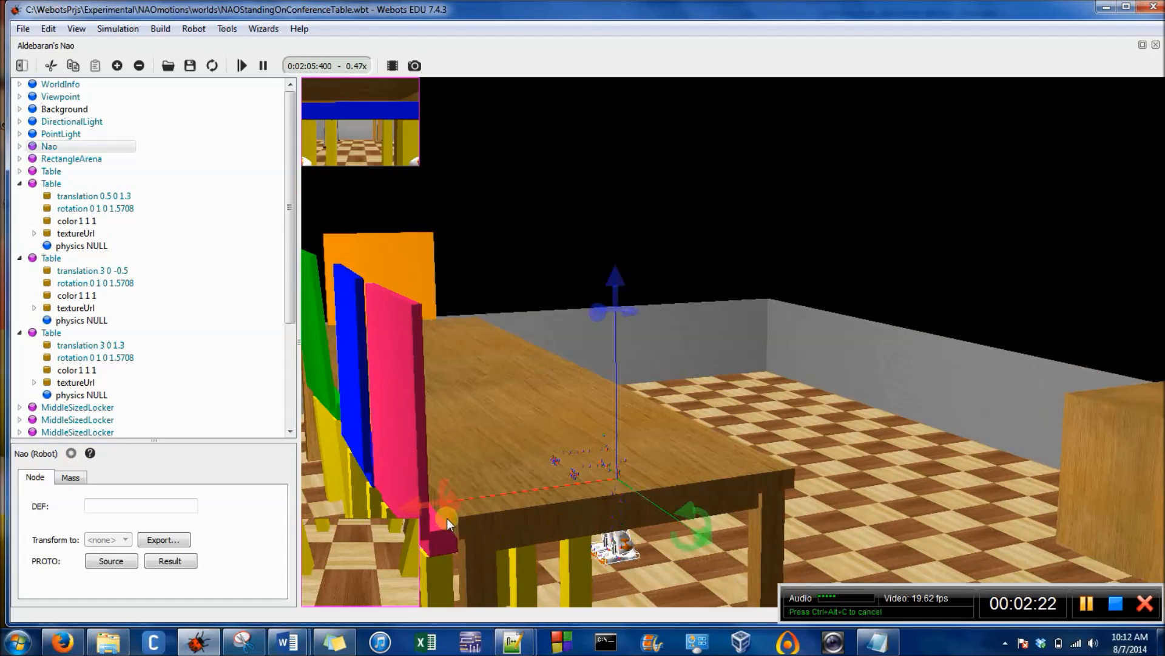
# Nudge the robot toward the table and add another Nao (Robot) from the Webots prototypes
pyautogui.moveTo(450, 524); pyautogui.dragTo(364, 513)
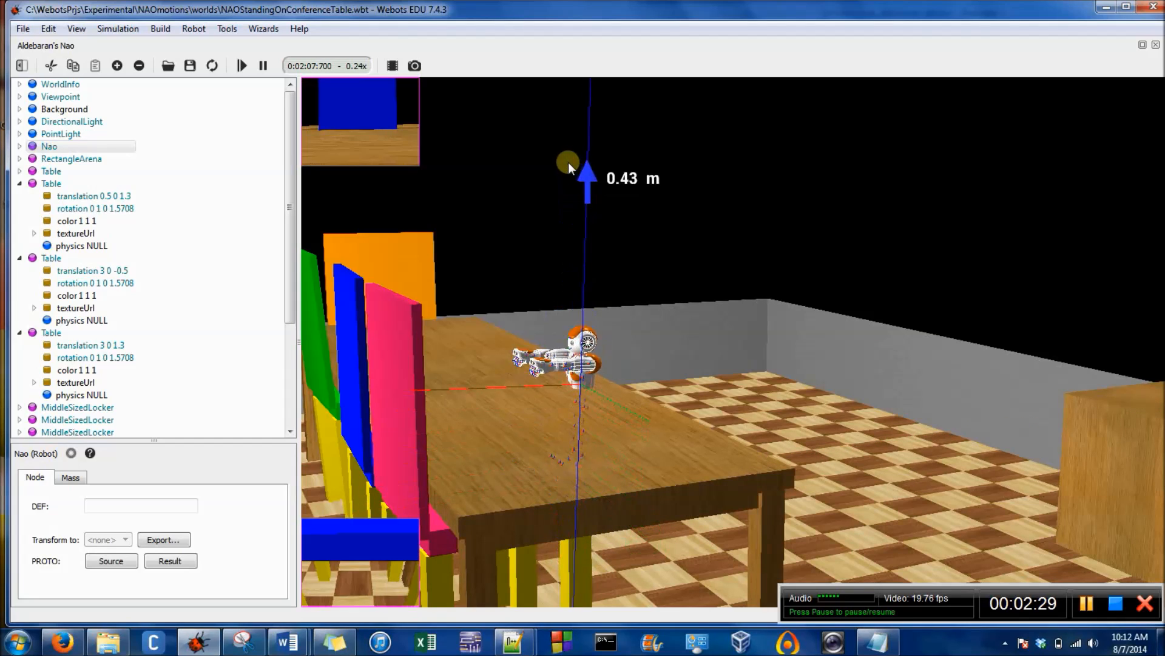
pyautogui.moveTo(587, 179); pyautogui.dragTo(588, 81)
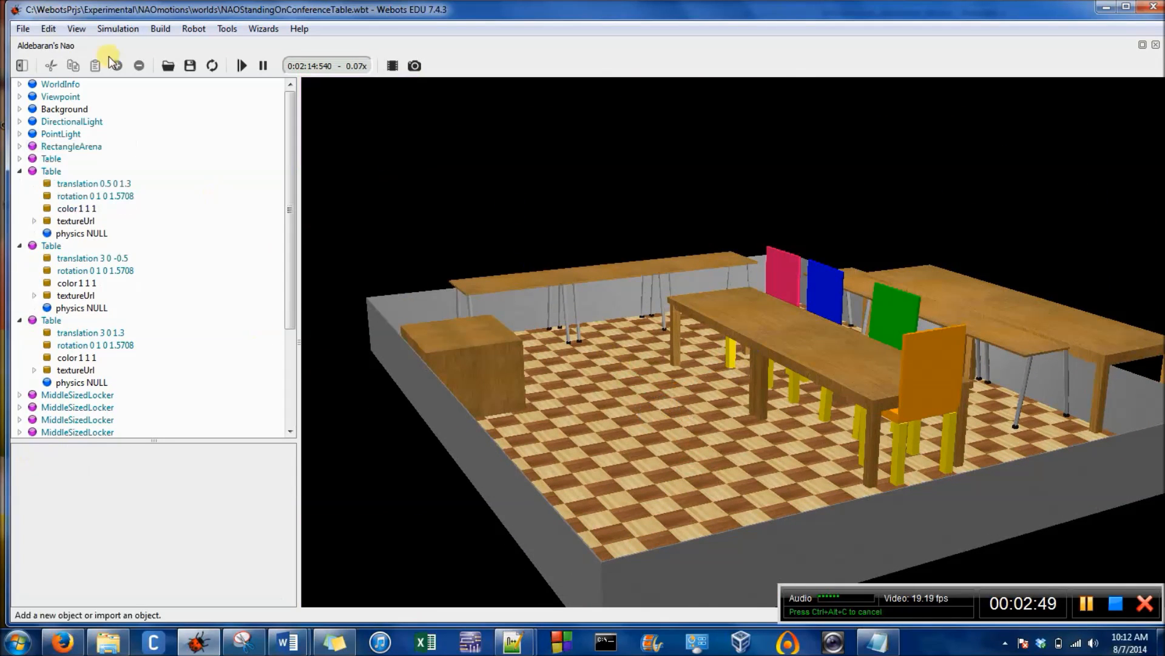
pyautogui.click(70, 146)
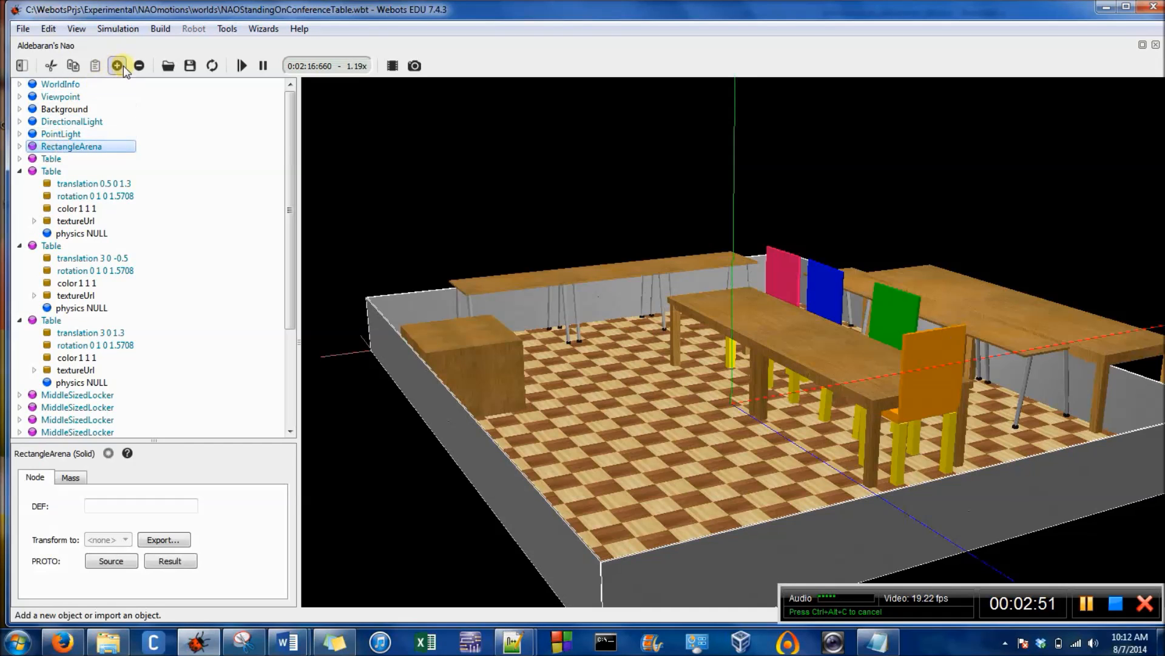
pyautogui.click(117, 66)
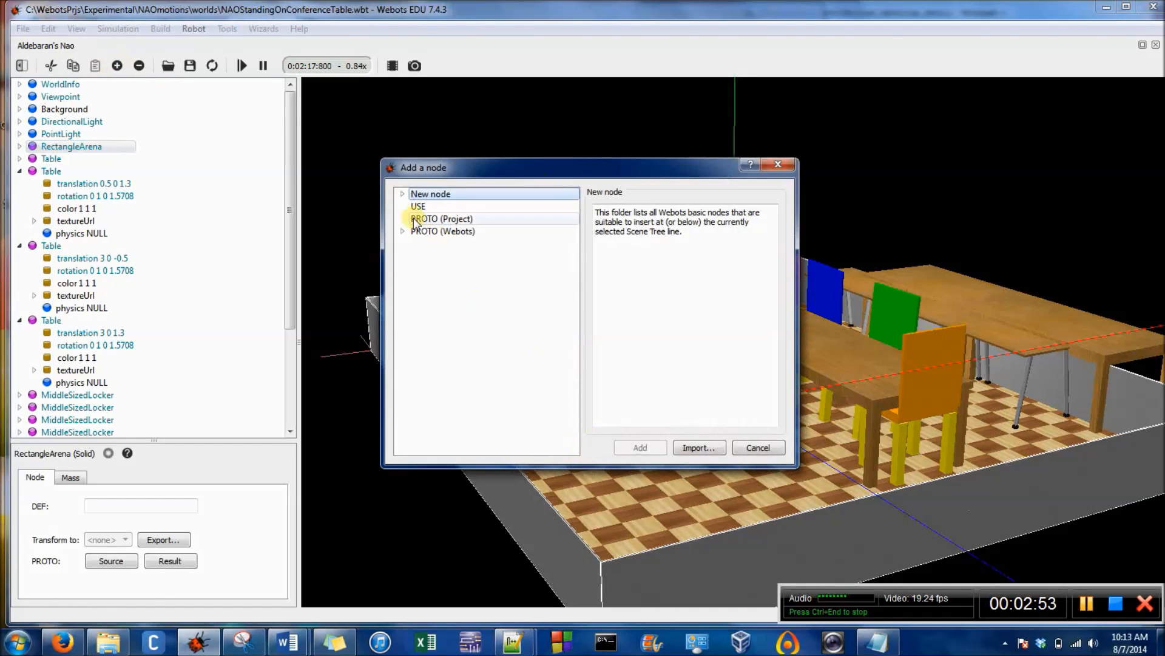
pyautogui.click(402, 231)
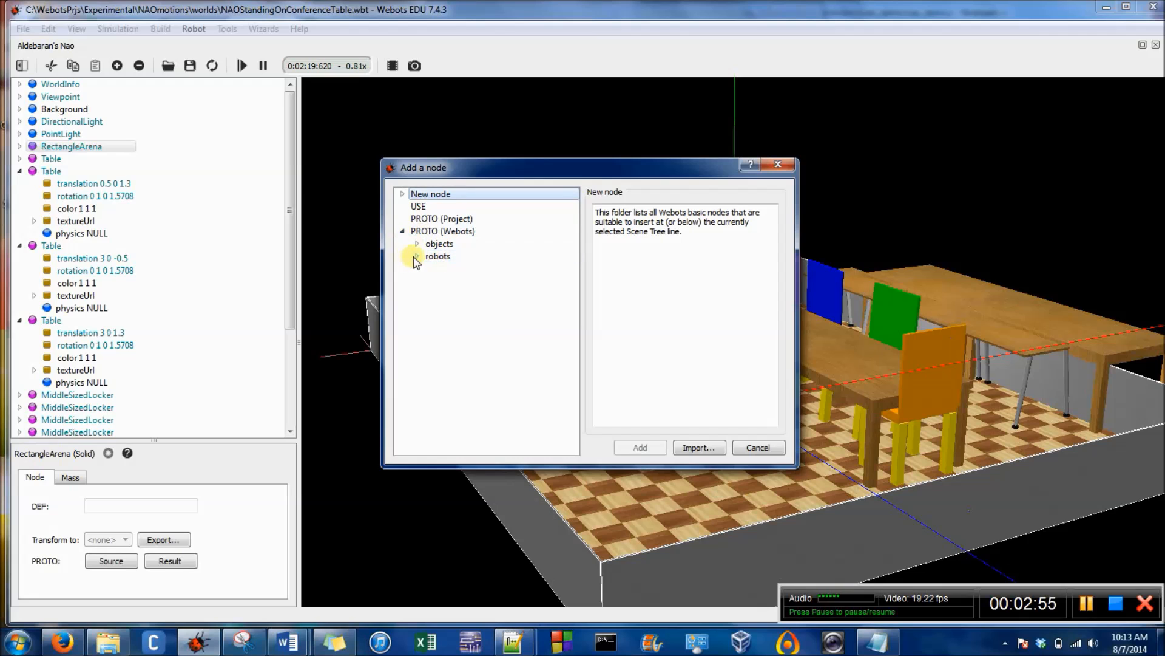
pyautogui.click(416, 256)
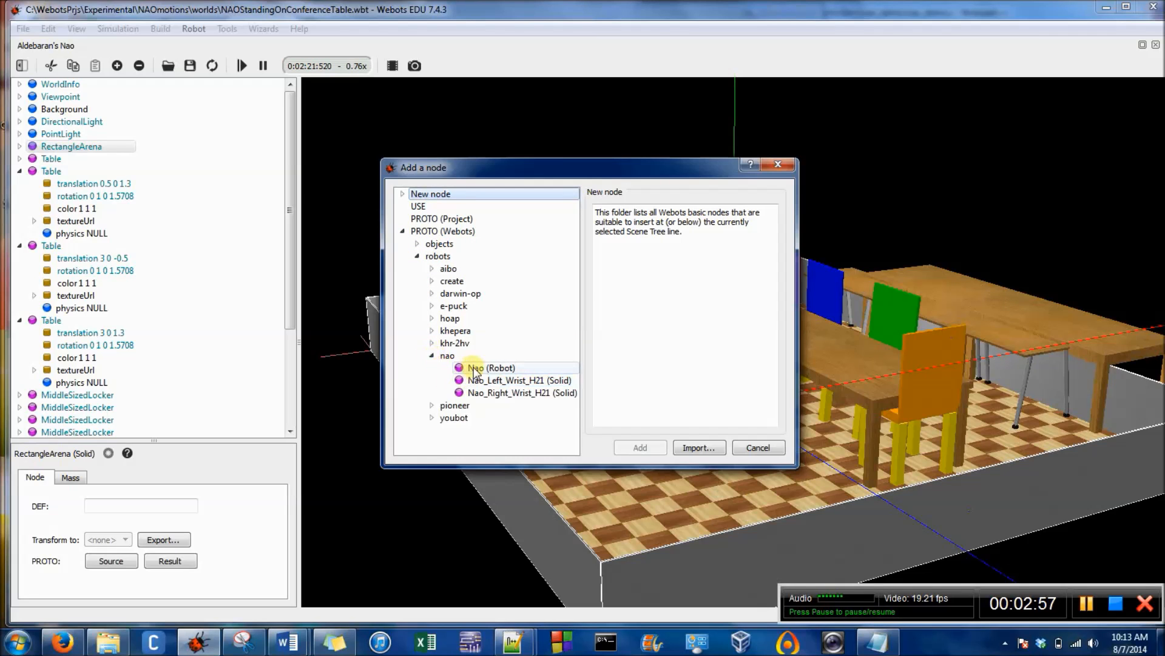
pyautogui.click(640, 447)
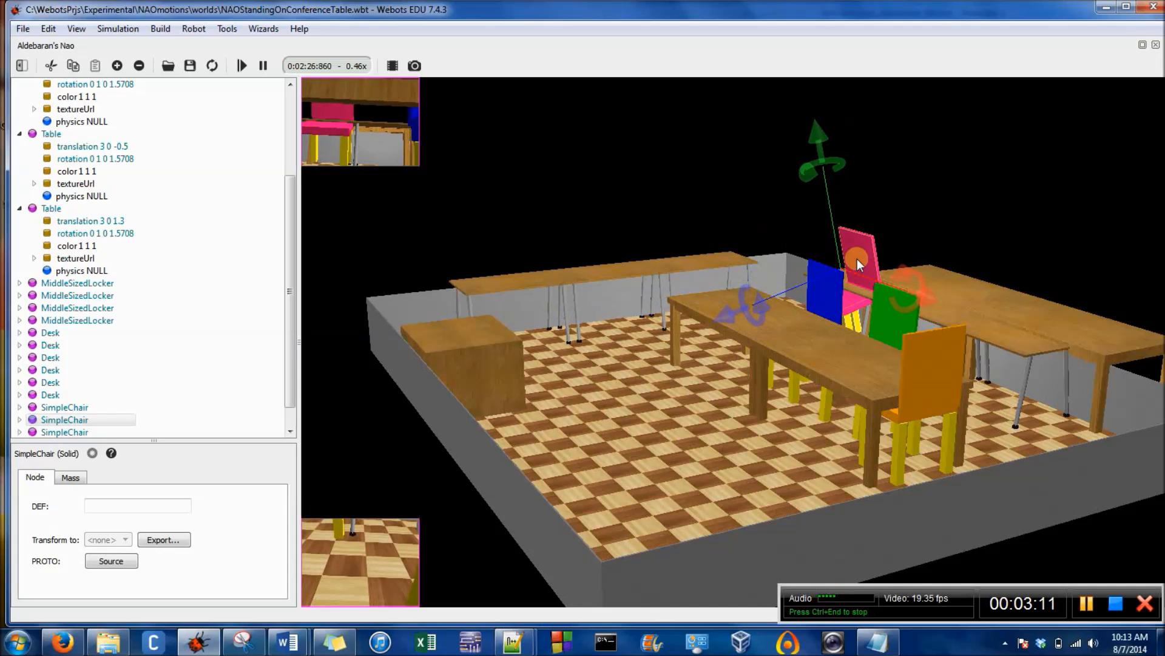
# Drag the Nao onto the conference tabletop and move the pink chair to the table's near side
pyautogui.moveTo(858, 263); pyautogui.dragTo(714, 319)
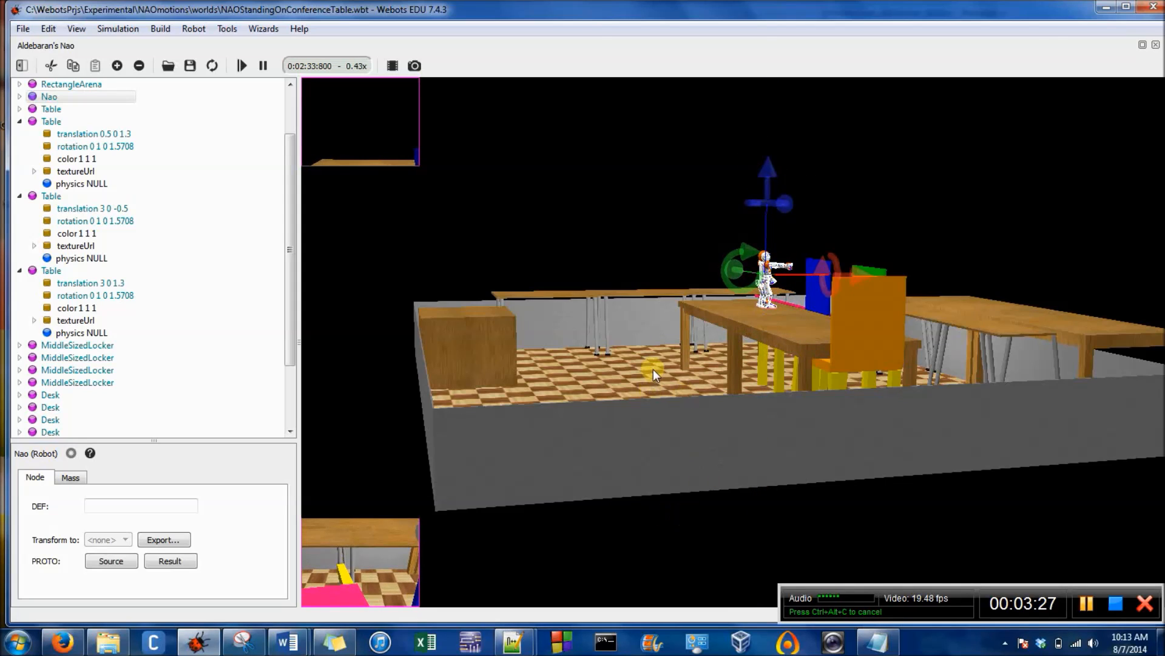
pyautogui.moveTo(655, 375); pyautogui.dragTo(801, 430)
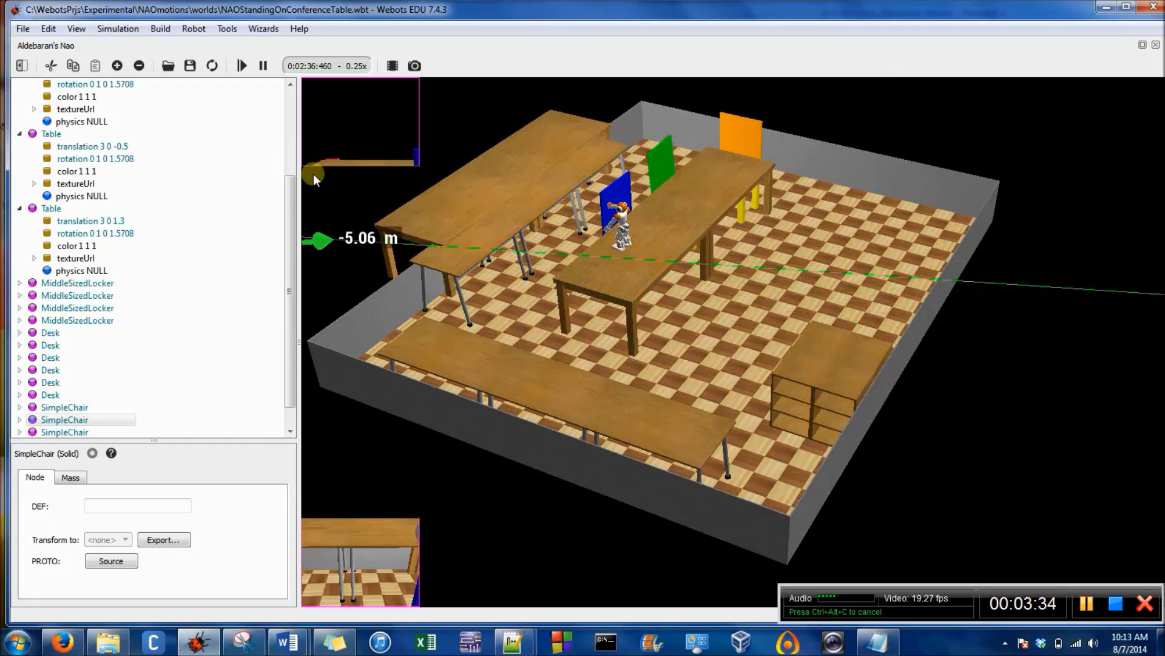
pyautogui.moveTo(316, 179); pyautogui.dragTo(676, 237)
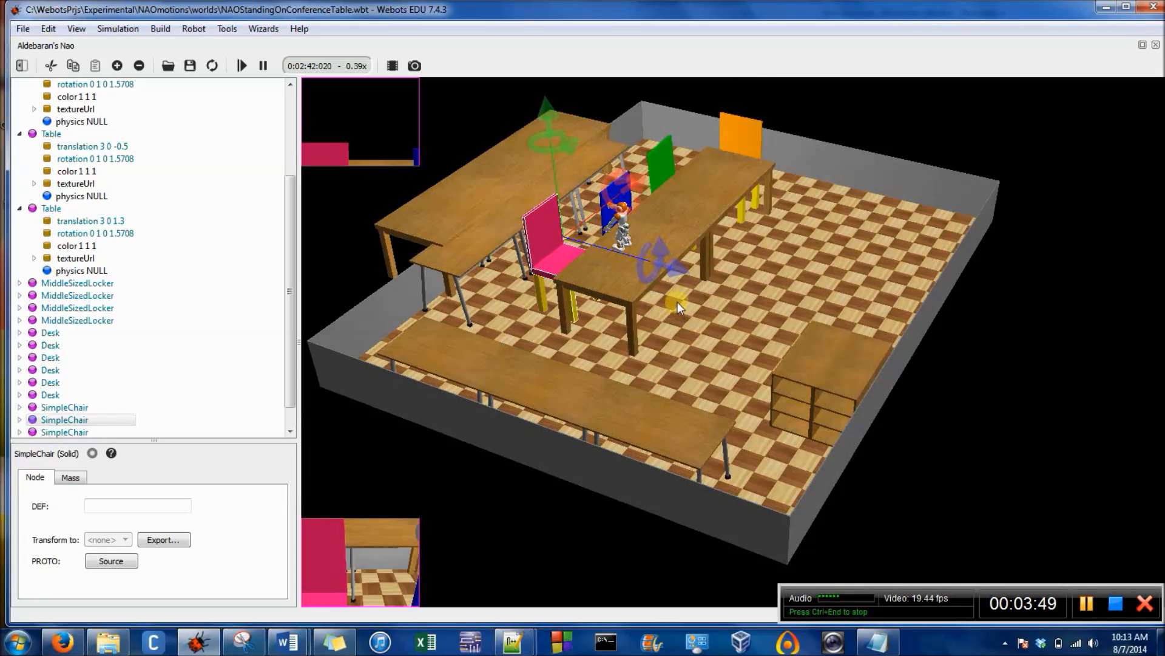
# Set the translation x of the two far Table nodes to -0.5
pyautogui.click(51, 133)
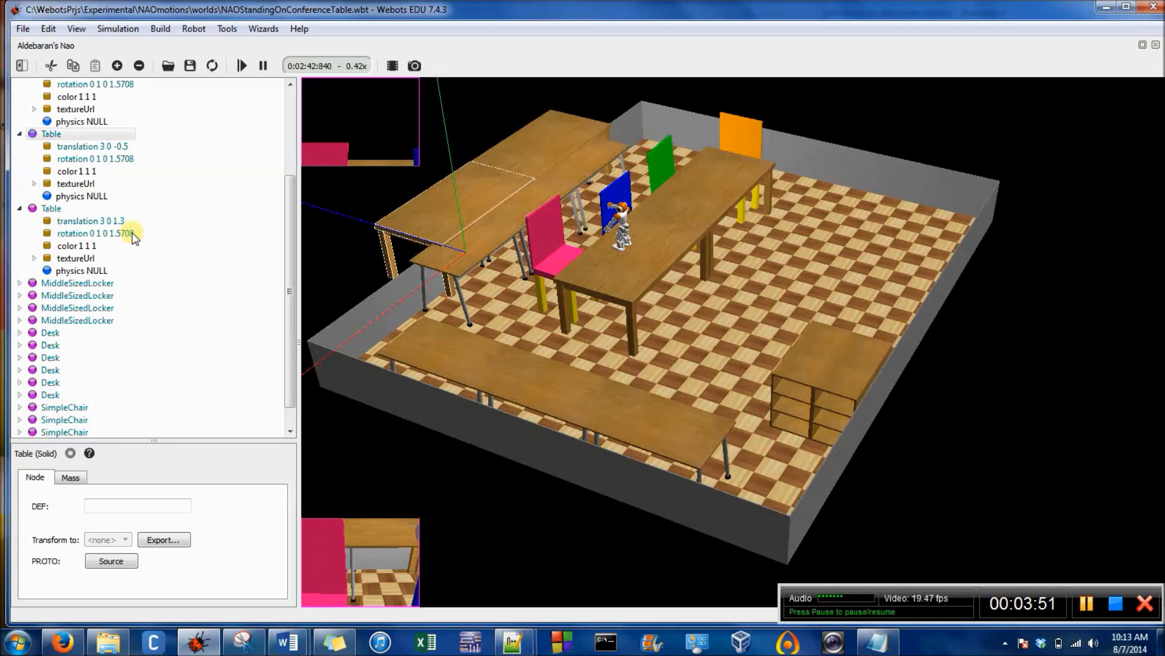
pyautogui.click(93, 146)
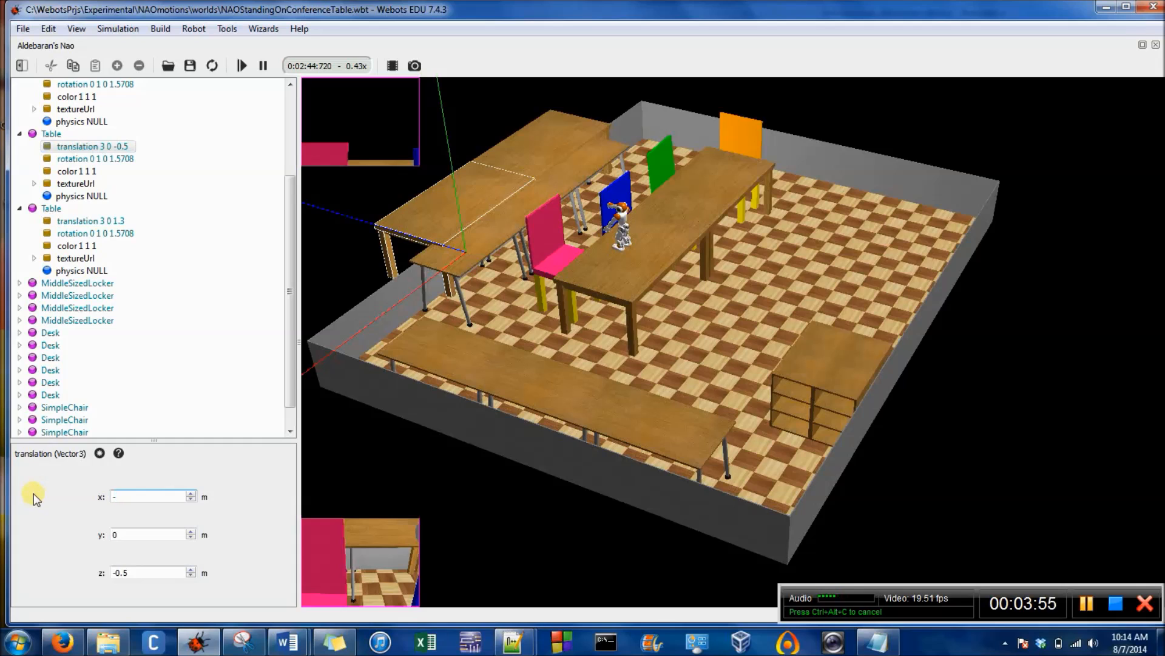
pyautogui.write('-0.5')
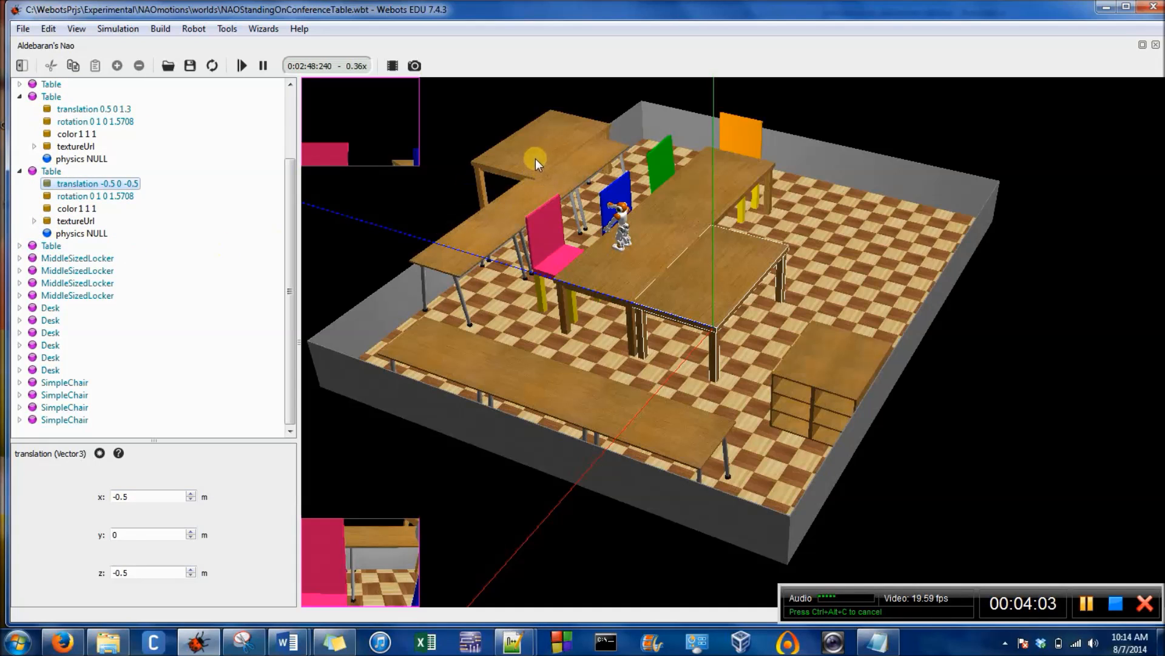
pyautogui.click(51, 245)
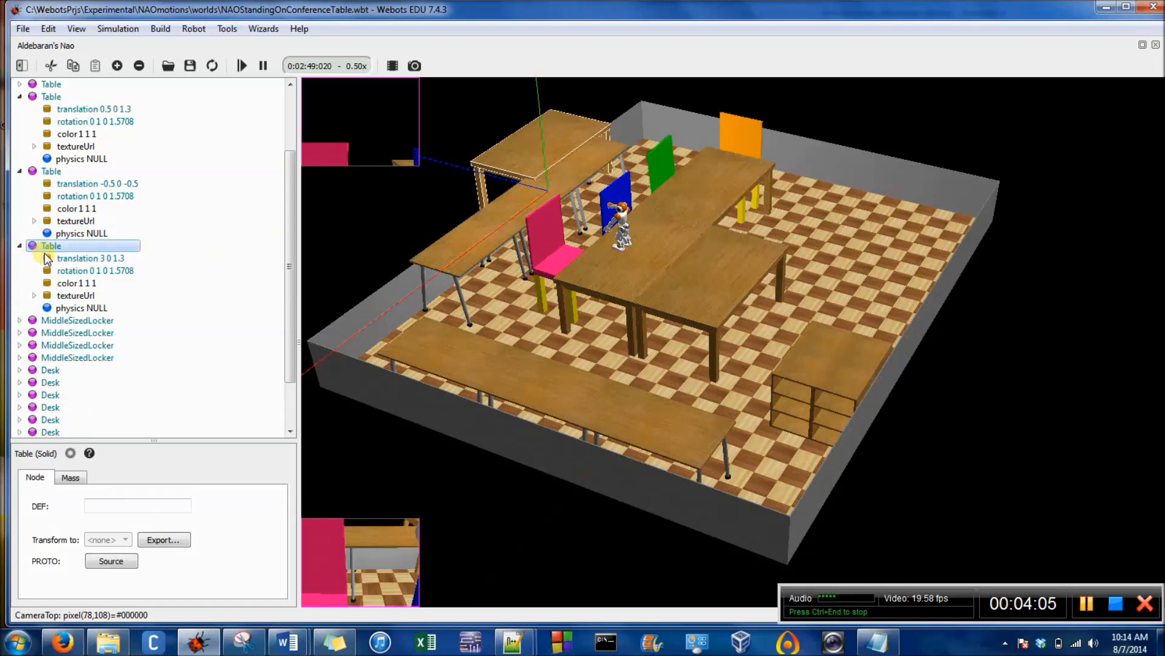
pyautogui.click(92, 257)
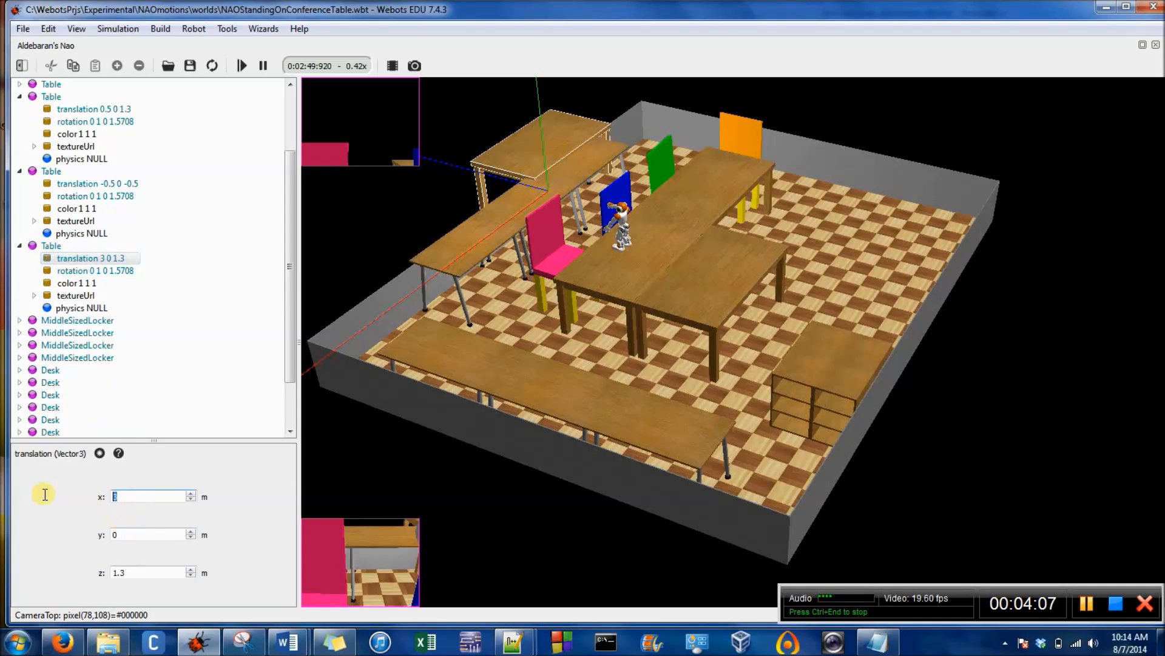
pyautogui.write('-.5')
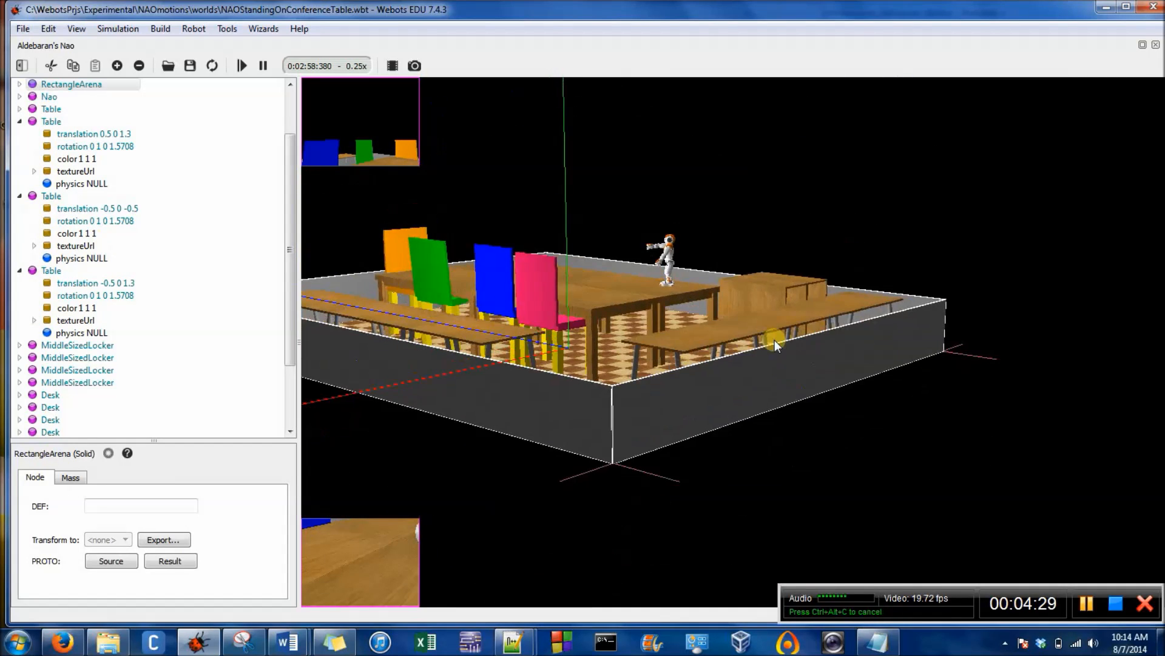
# Assign the NAOautoMovements controller to the Nao node and run the simulation
pyautogui.click(51, 121)
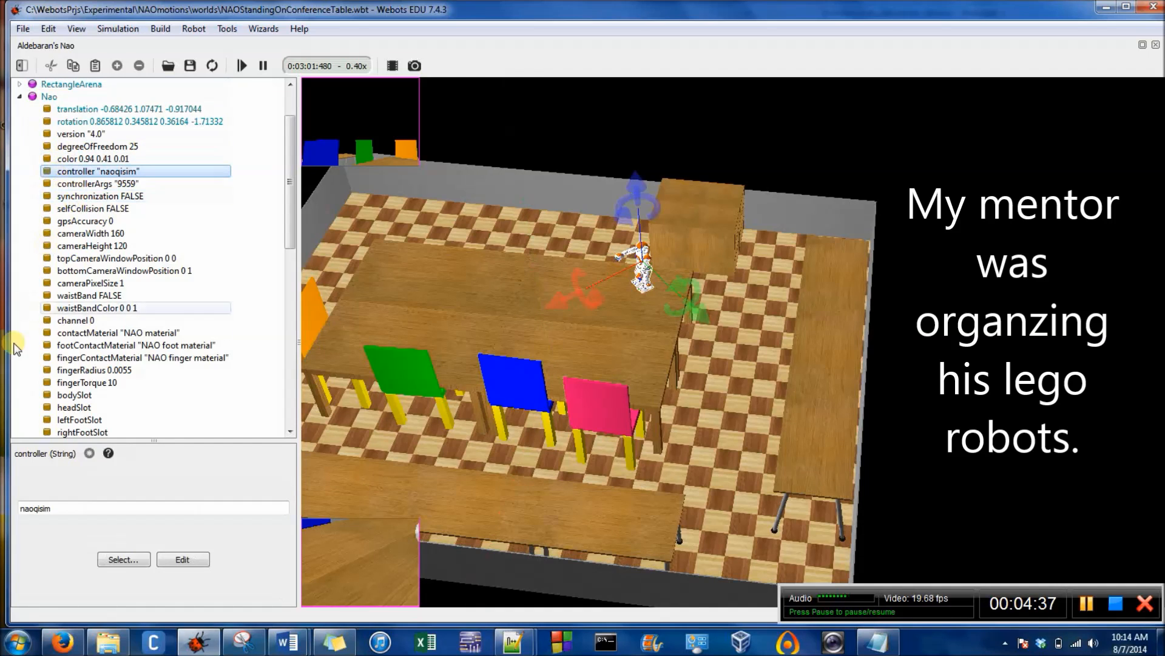
pyautogui.click(124, 558)
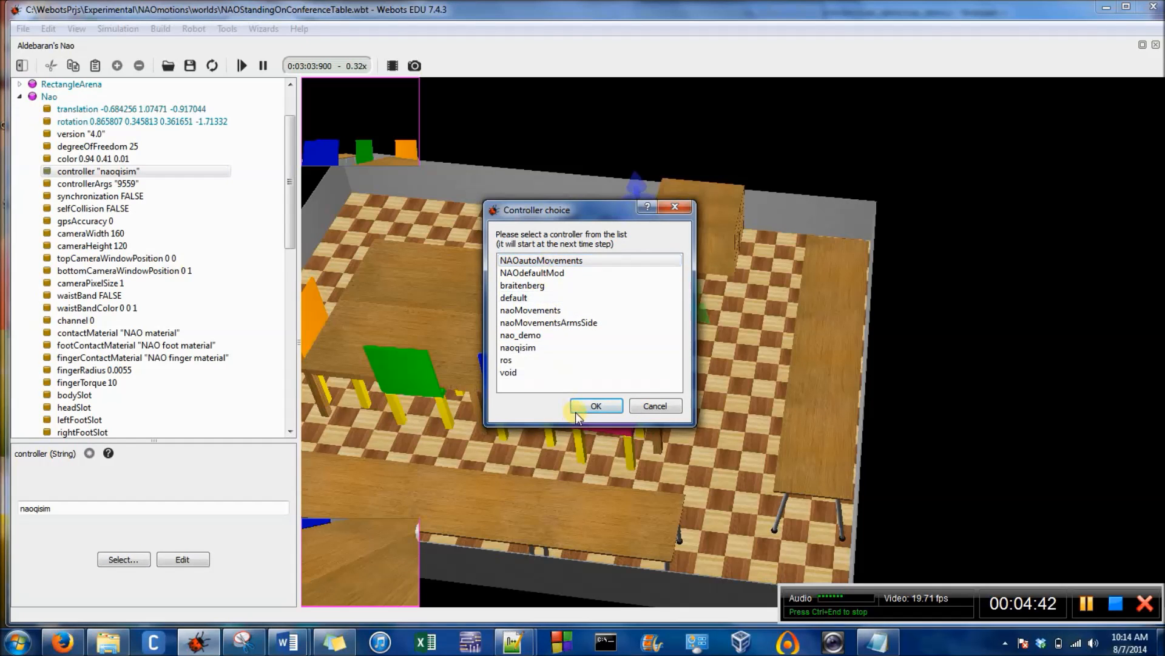
pyautogui.click(595, 405)
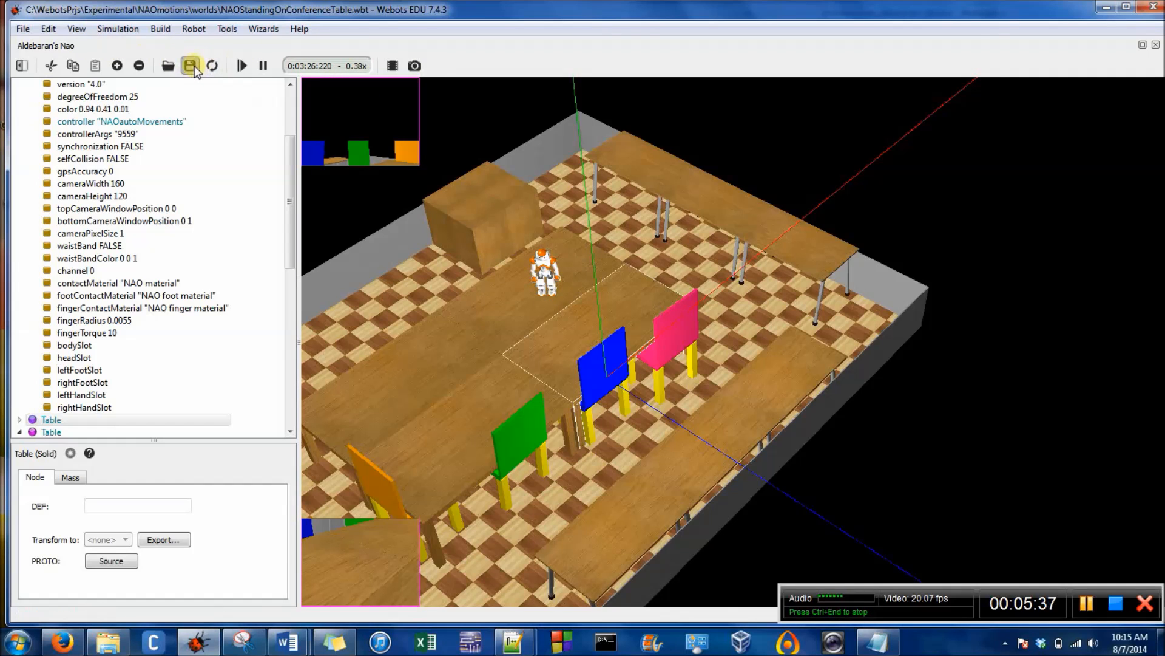
# Save the world over NAOStandingOnConferenceTable.wbt, replacing the existing file
pyautogui.click(191, 65)
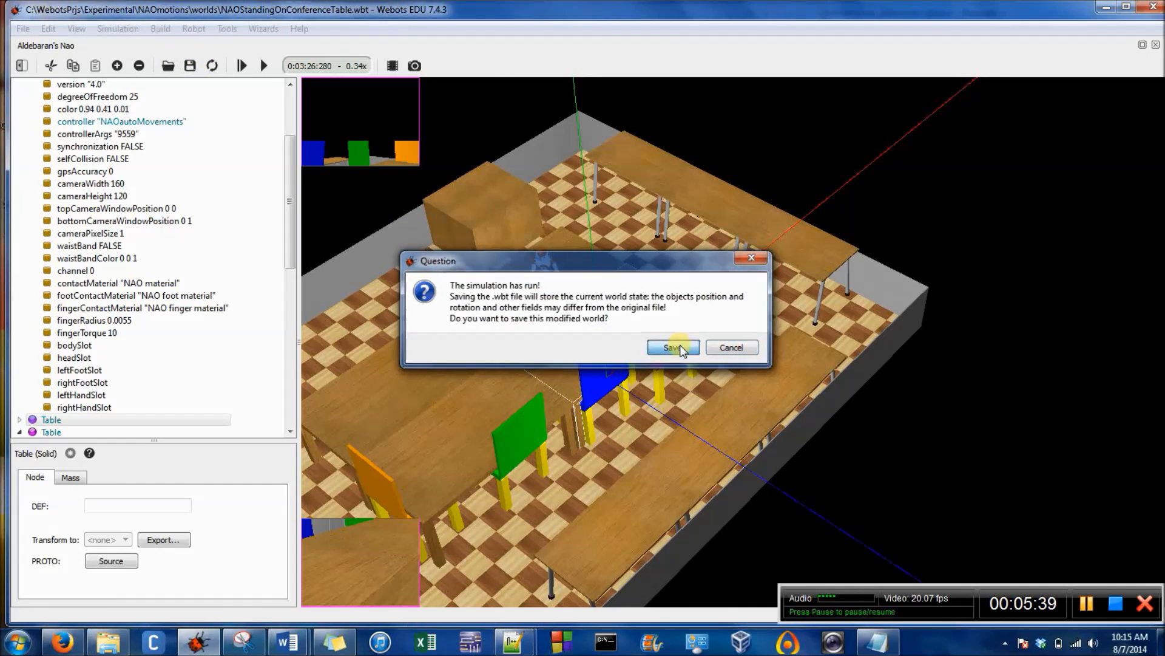
pyautogui.click(668, 347)
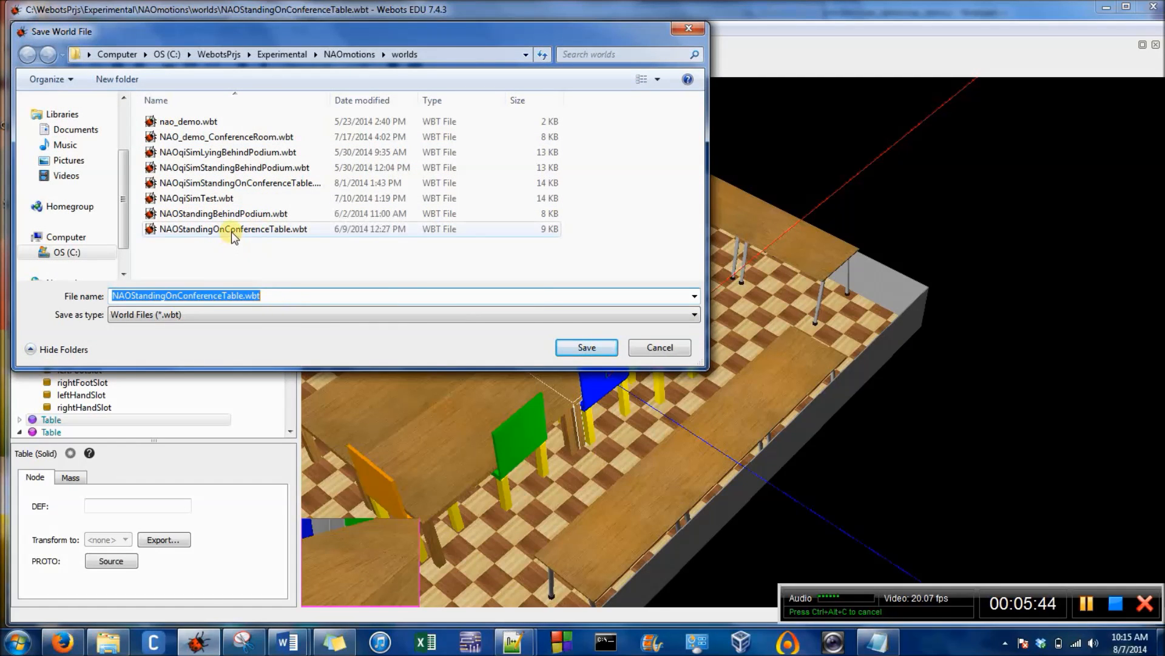
pyautogui.click(586, 348)
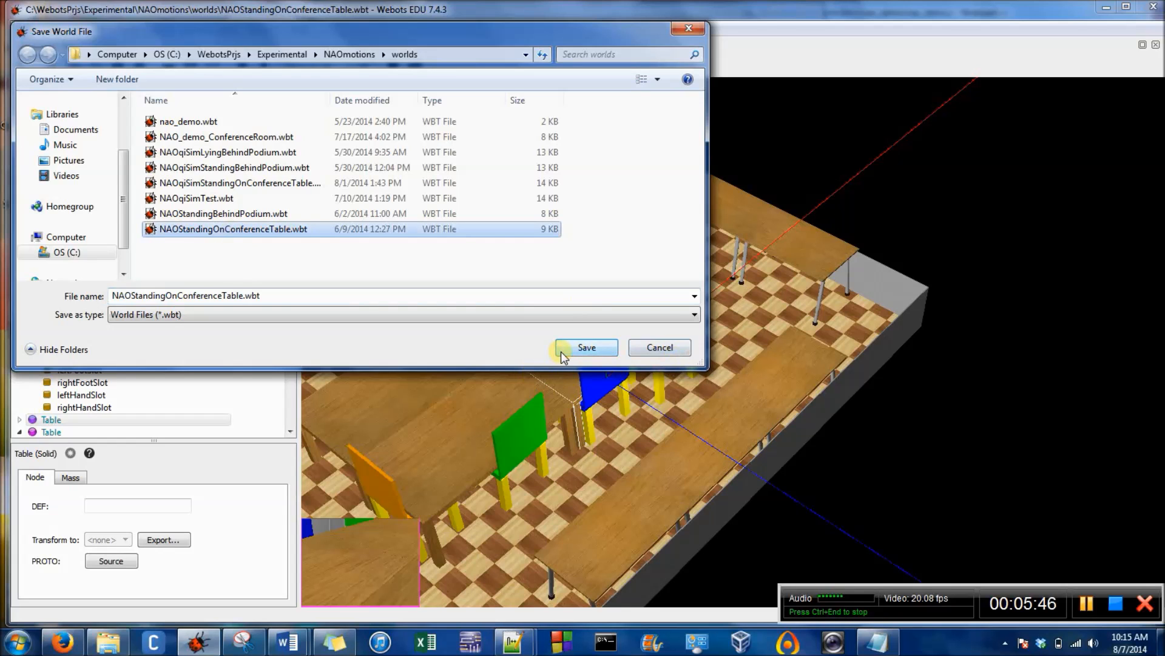
pyautogui.click(587, 347)
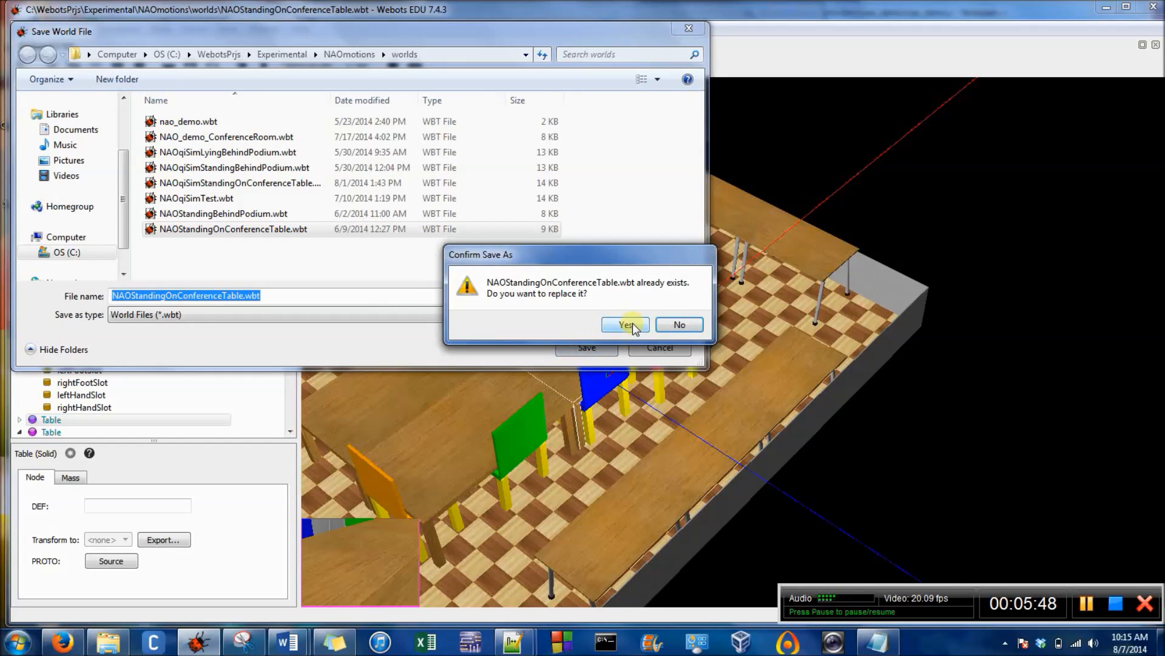
pyautogui.click(624, 325)
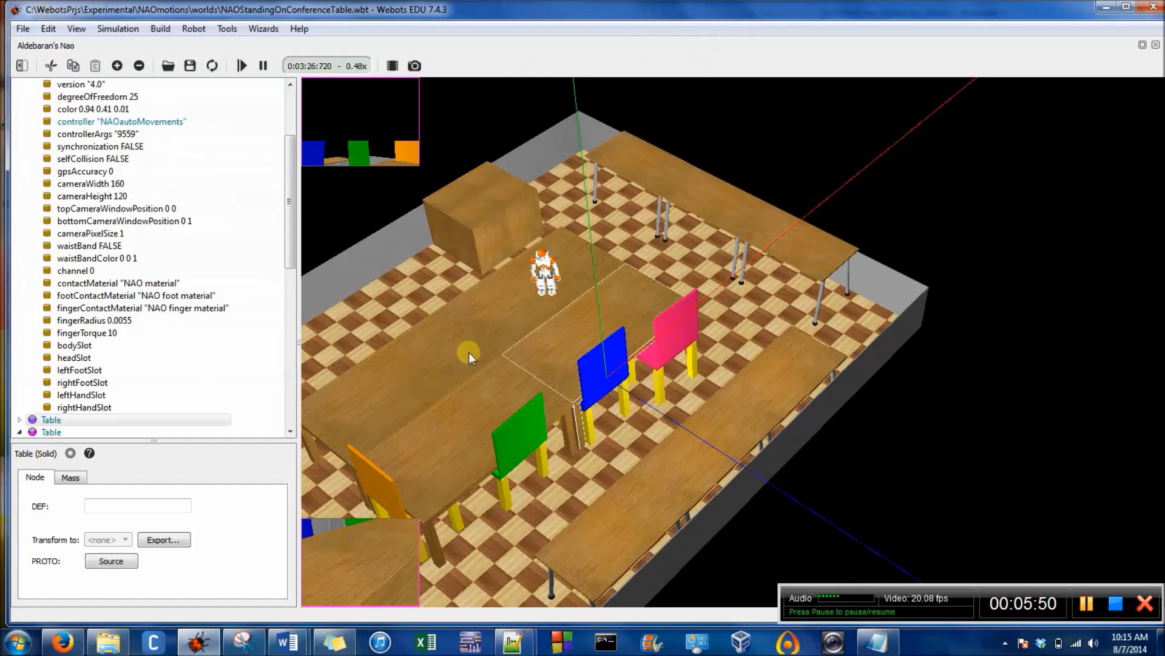